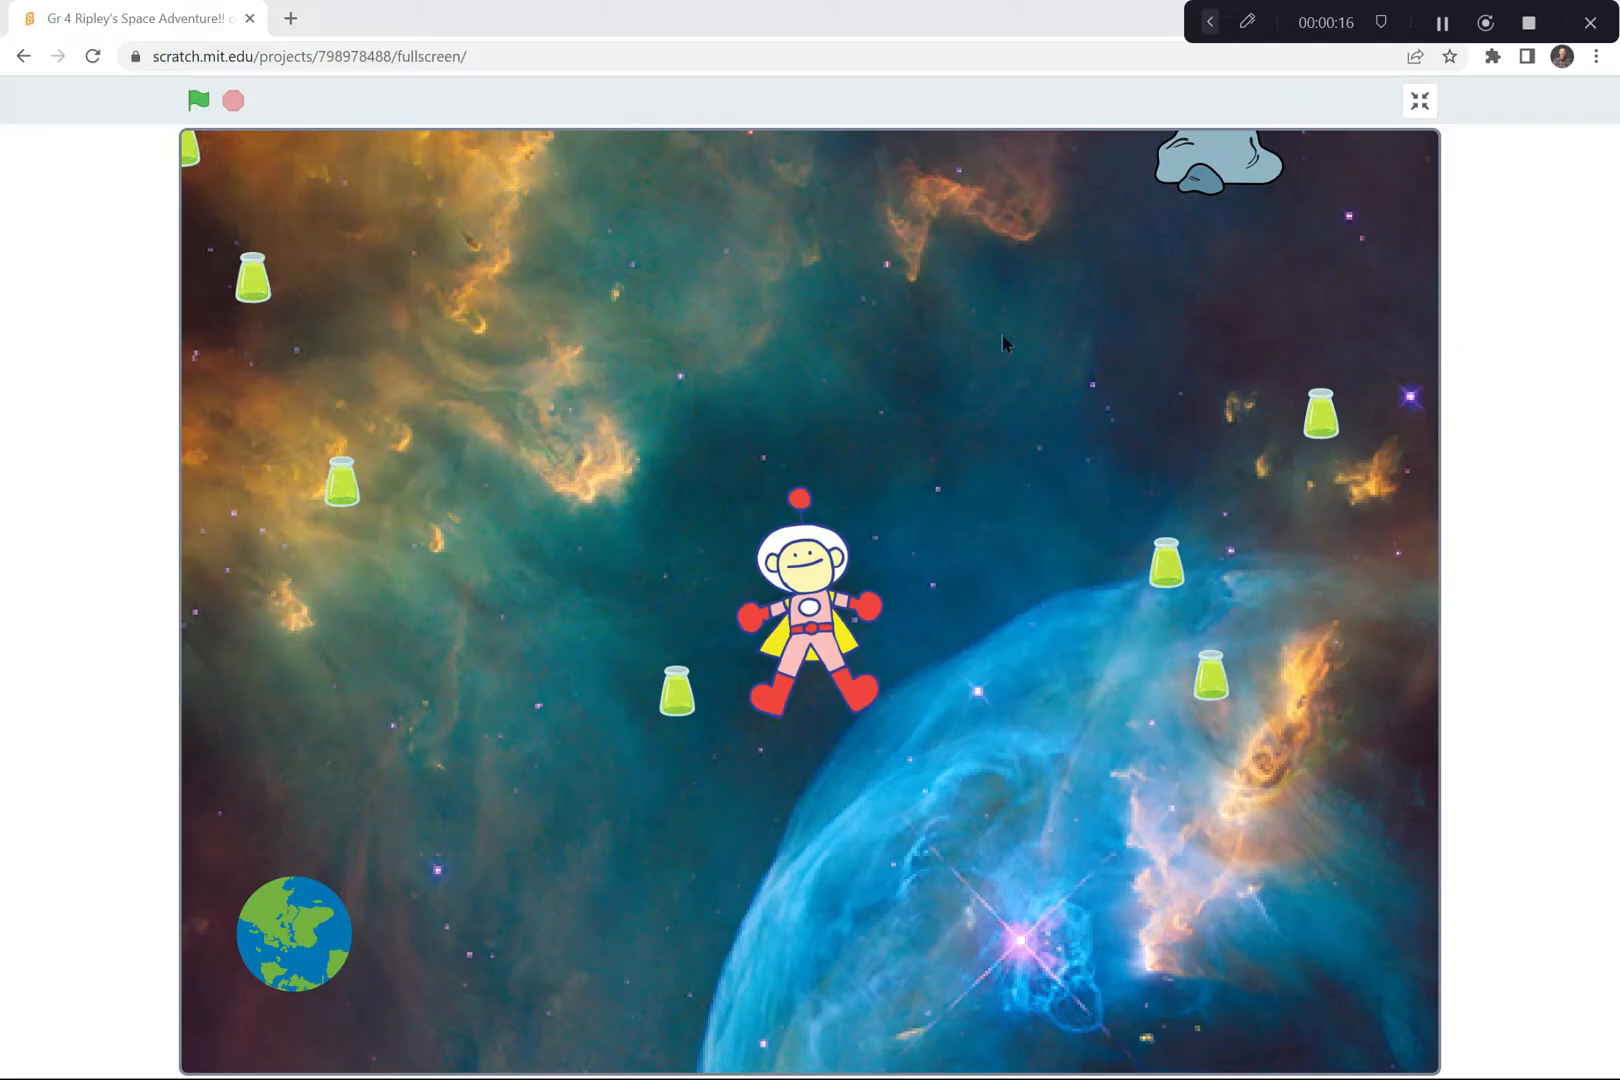
mouse_move(449, 576)
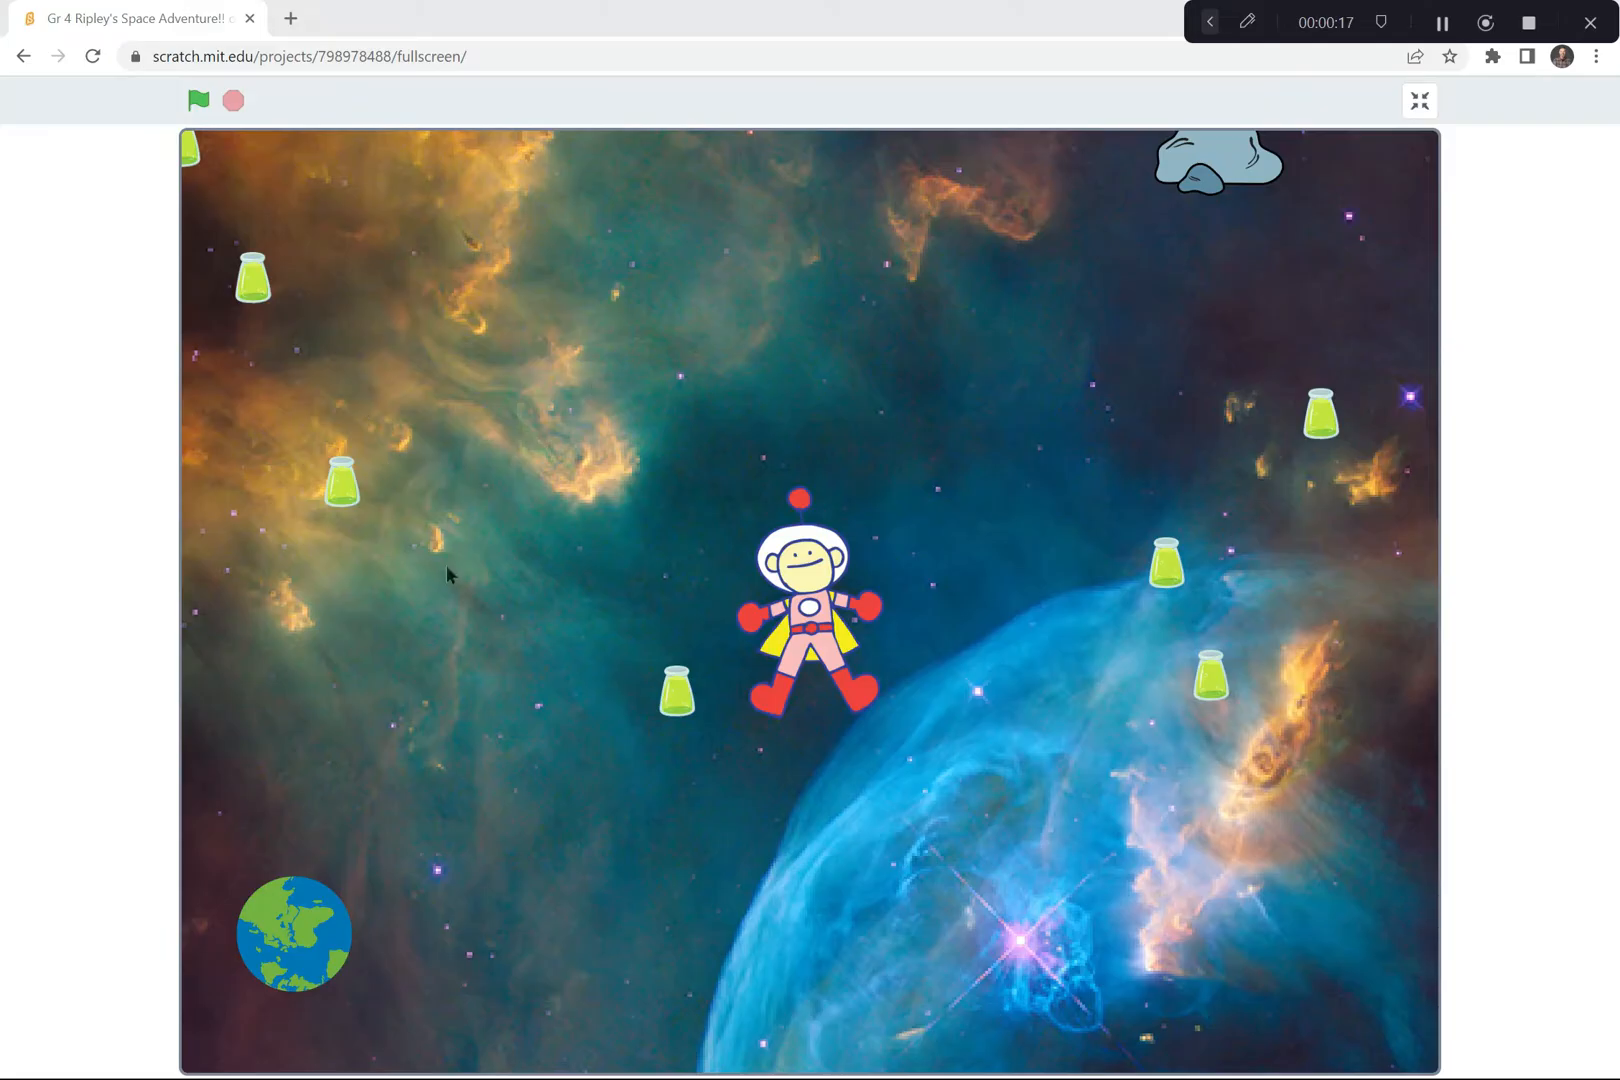
mouse_move(694, 320)
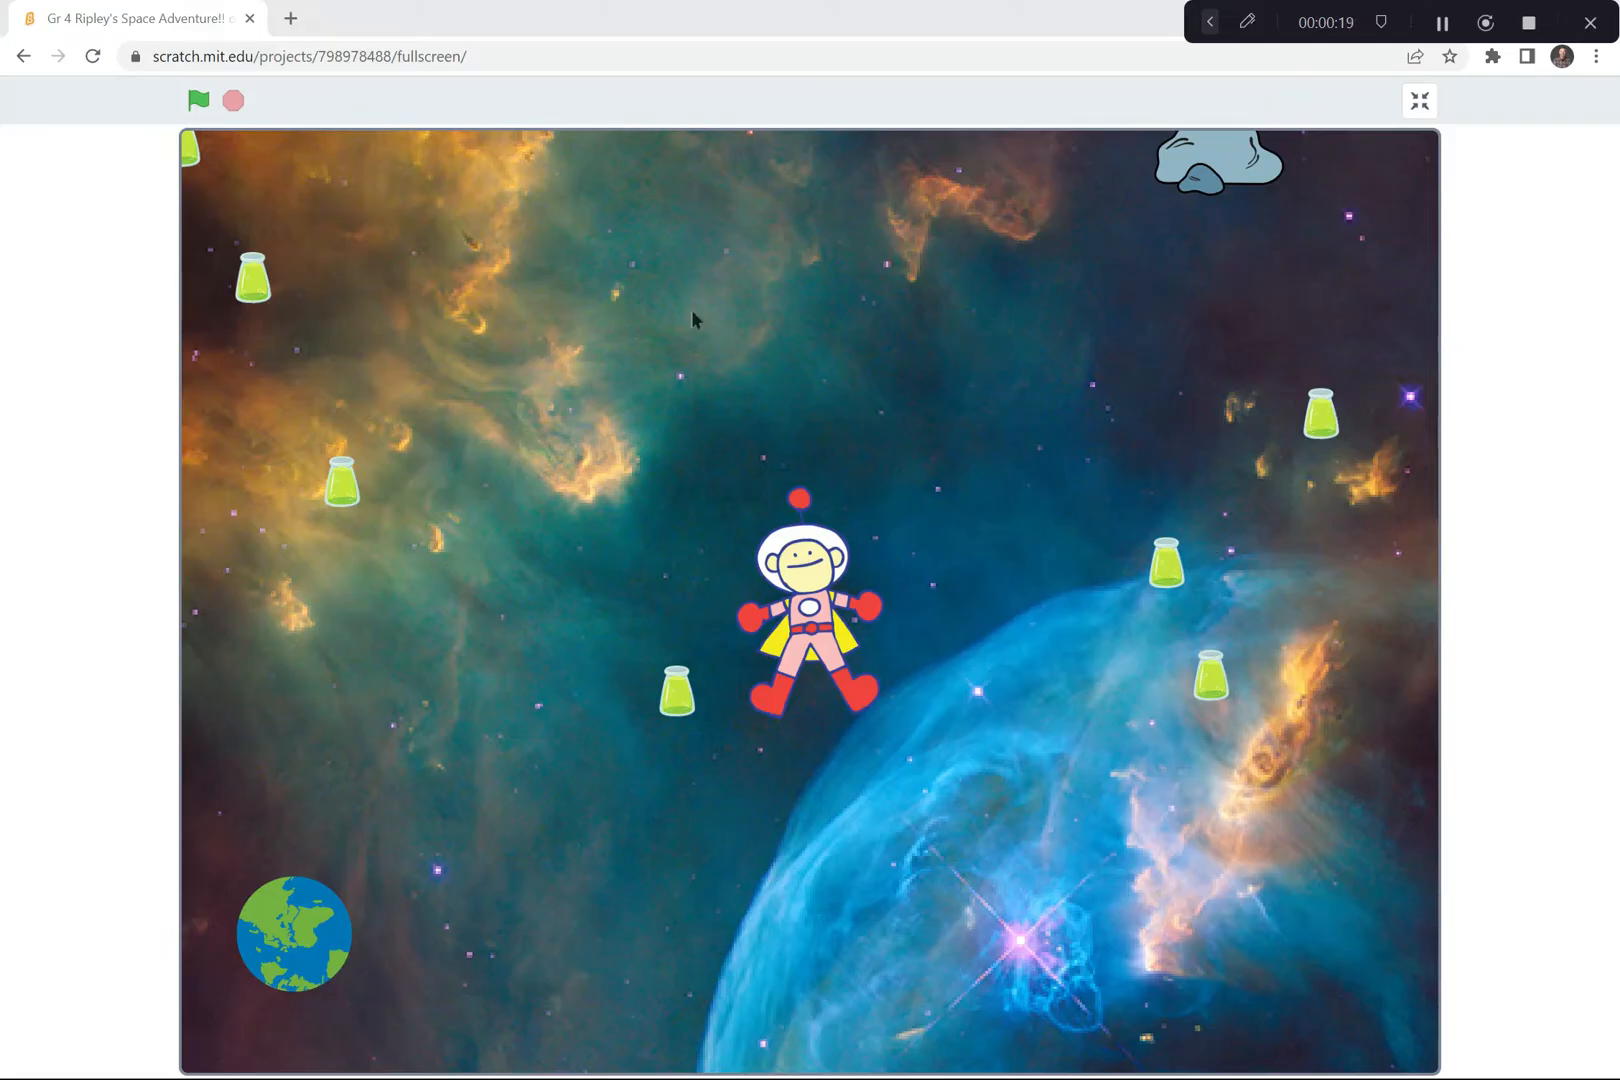
Leave full-screen to reveal the editor's loose clue code blocks
click(1419, 100)
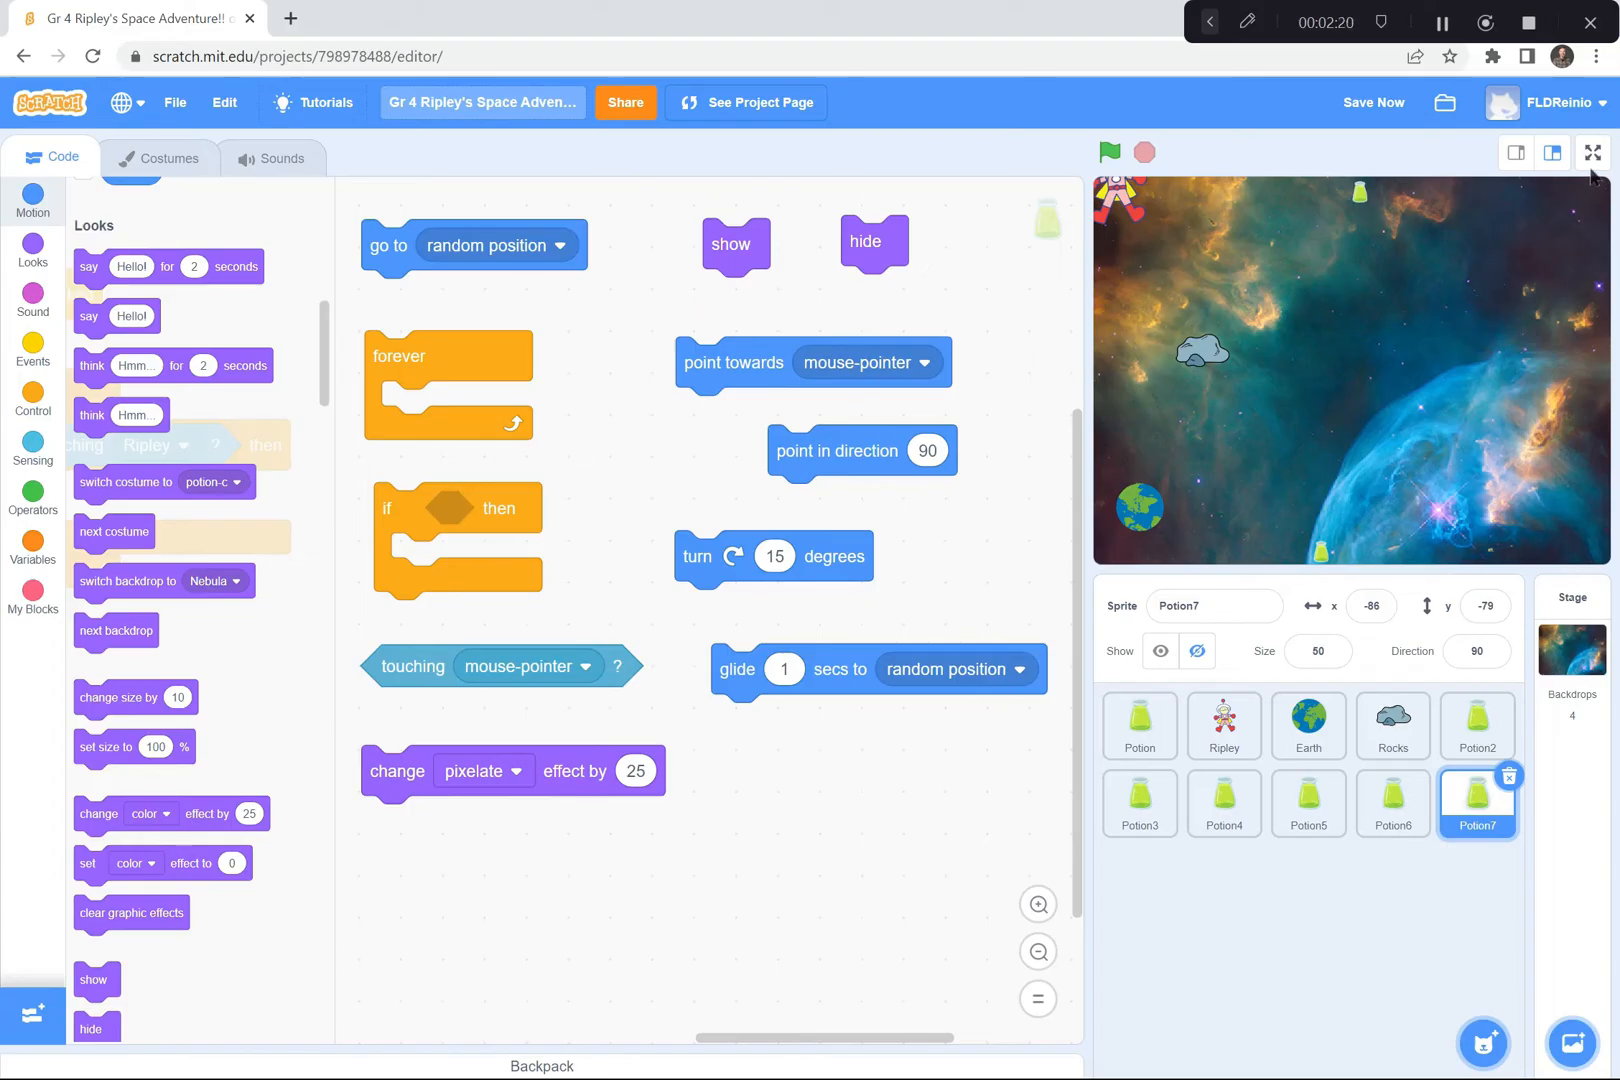
Switch the stage to full-screen showing Ripley, the rock and Earth on the nebula
click(1593, 152)
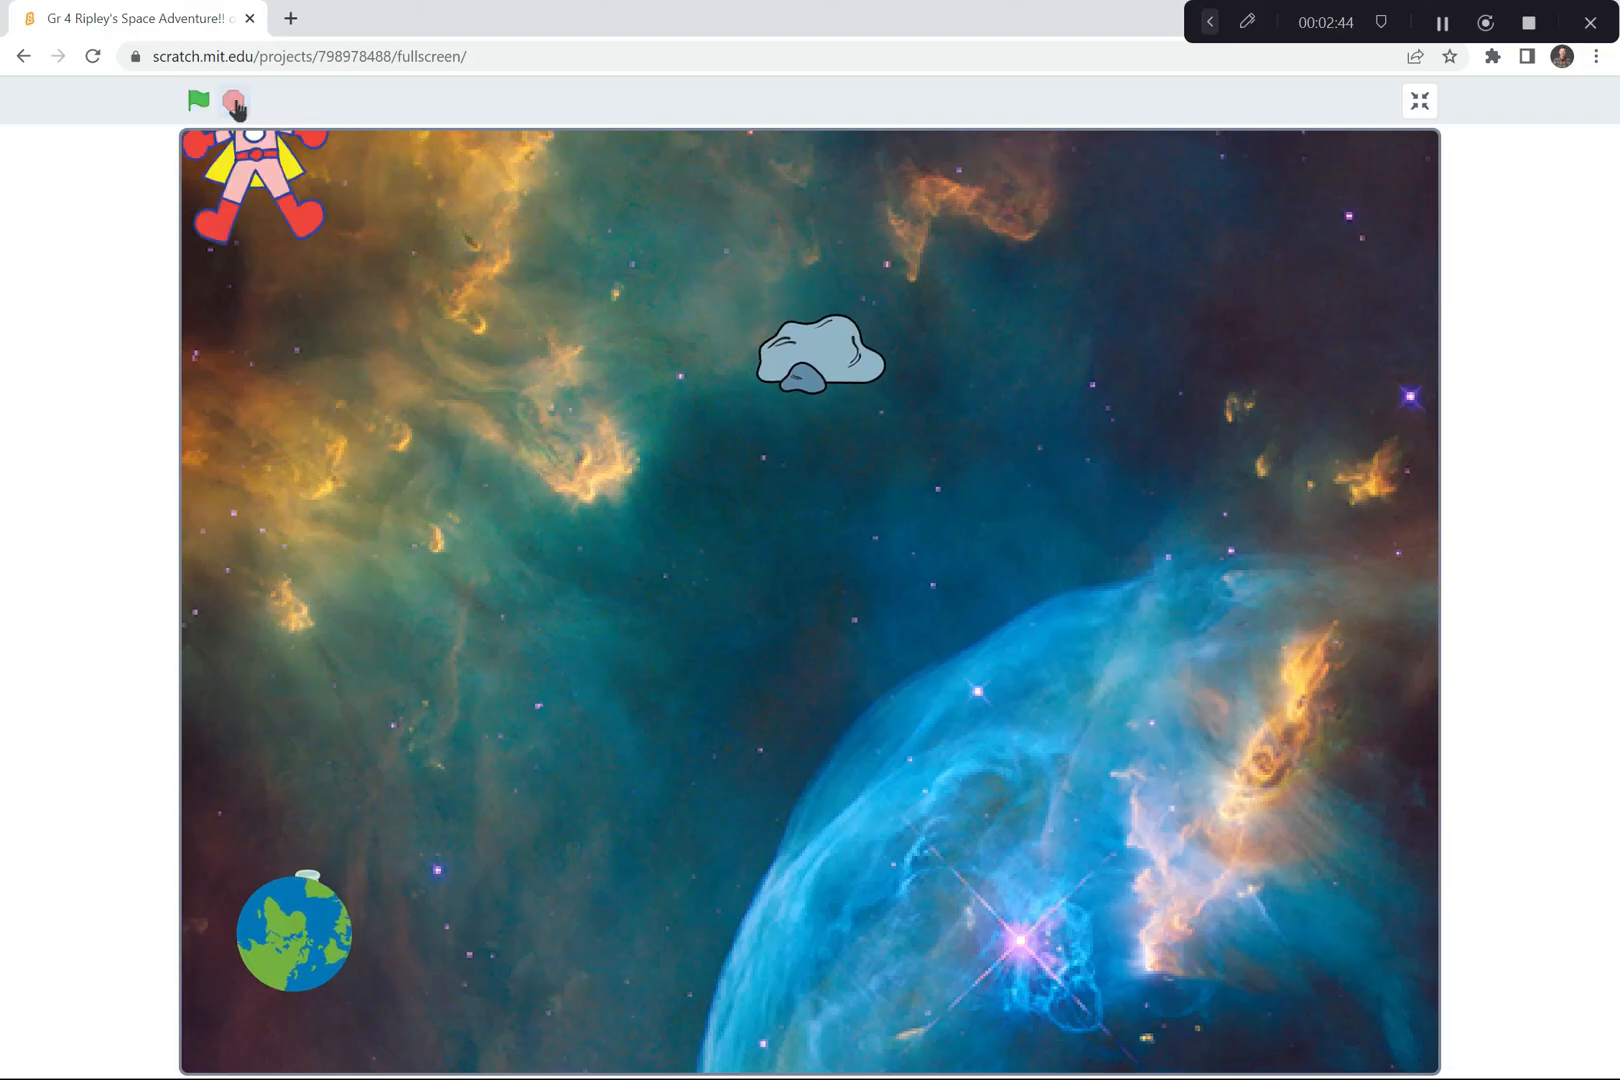
Stop the running game and return to Potion7's loose code blocks in the editor
click(1419, 100)
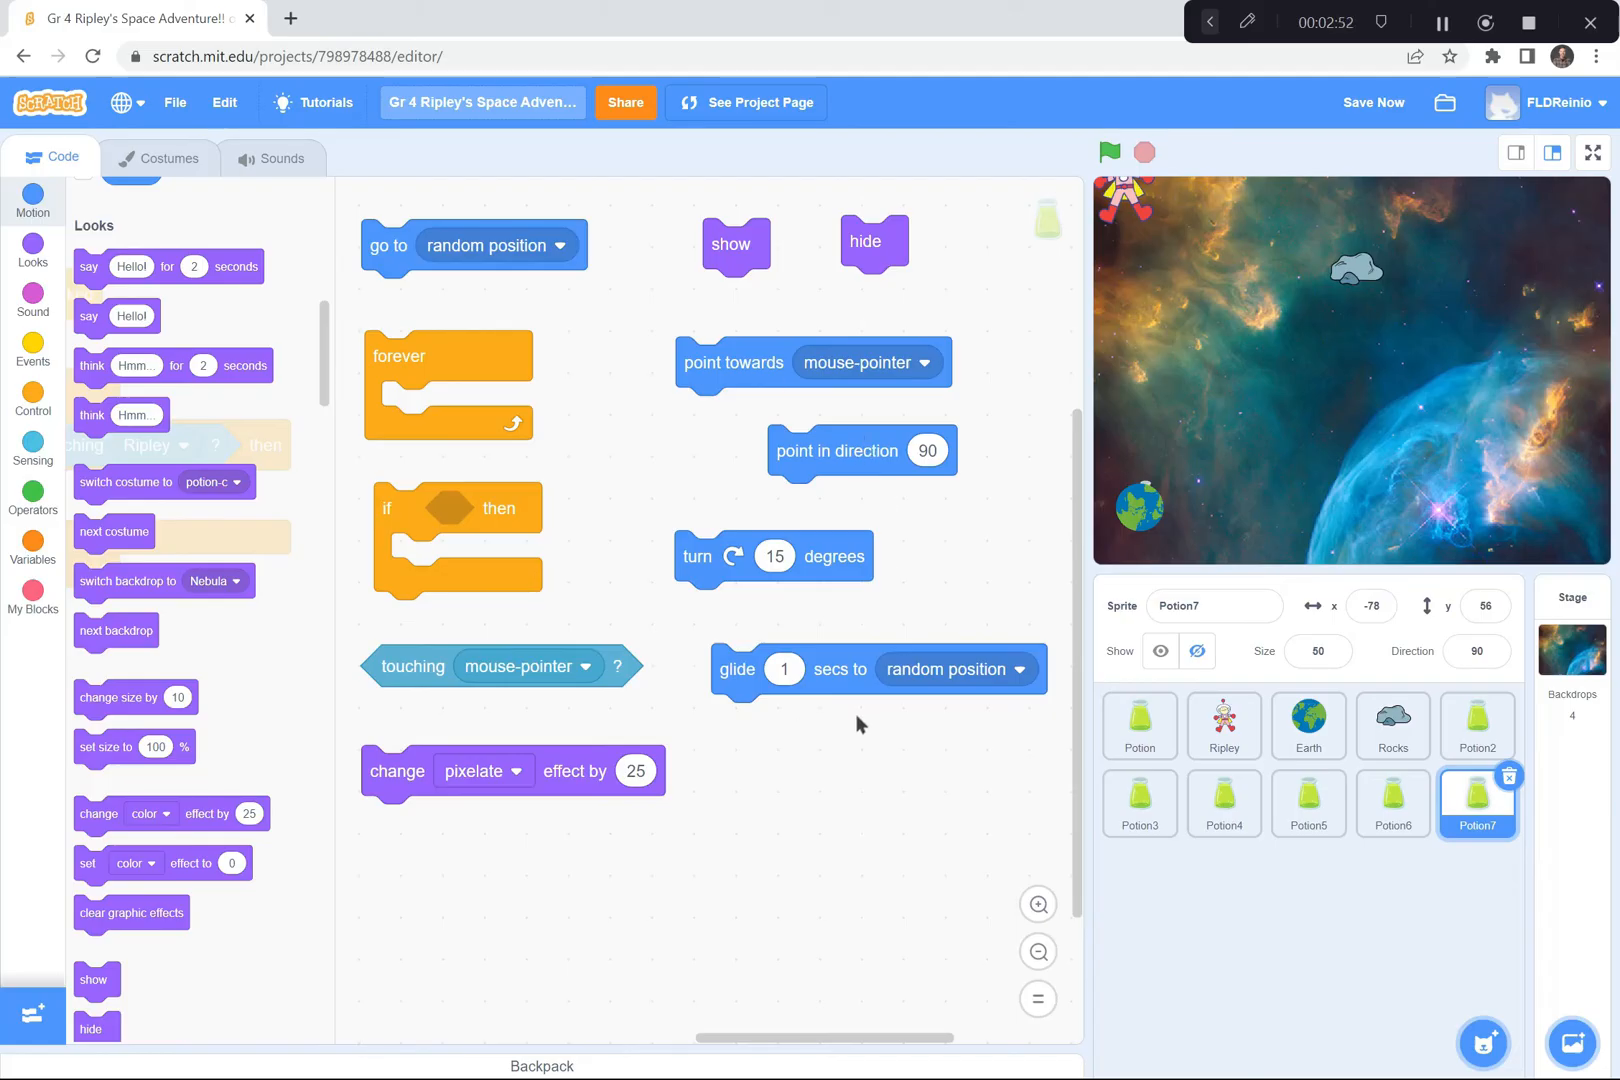